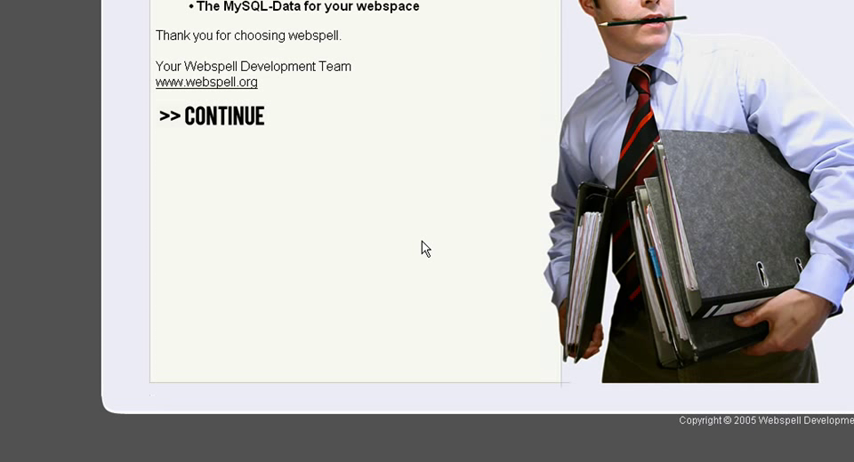
{"action": "mouse_move", "coordinate": [414, 172]}
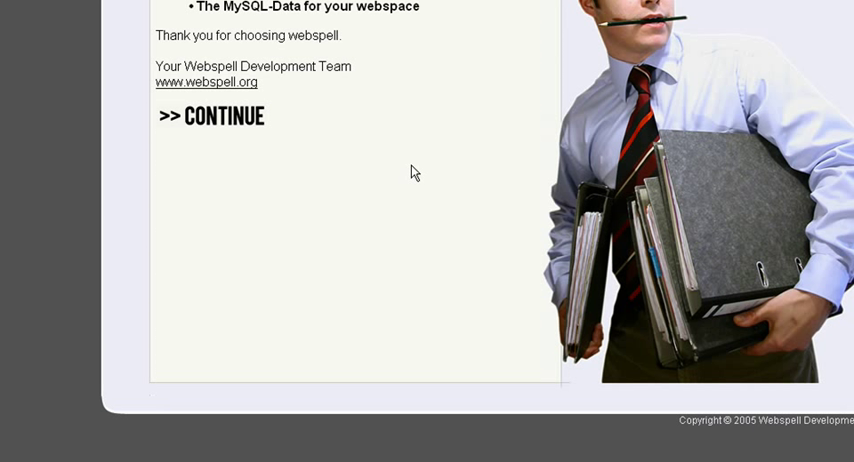
{"action": "mouse_move", "coordinate": [420, 166]}
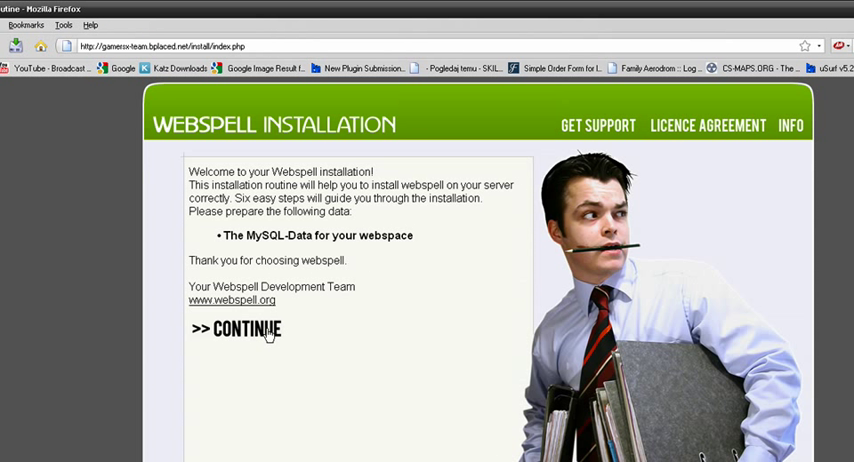
Agree to the licence and confirm the install URL, reaching the CHMOD check that reports automatic CHMOD failed.
{"action": "left_click", "coordinate": [244, 330]}
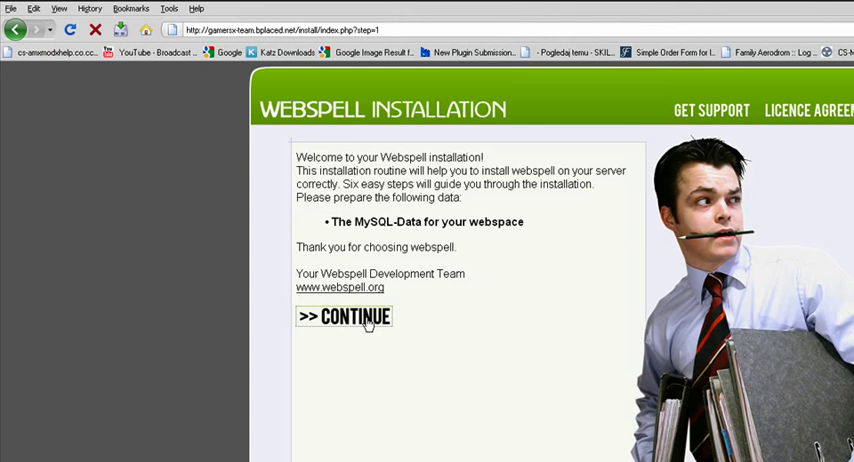
{"action": "left_click", "coordinate": [344, 316]}
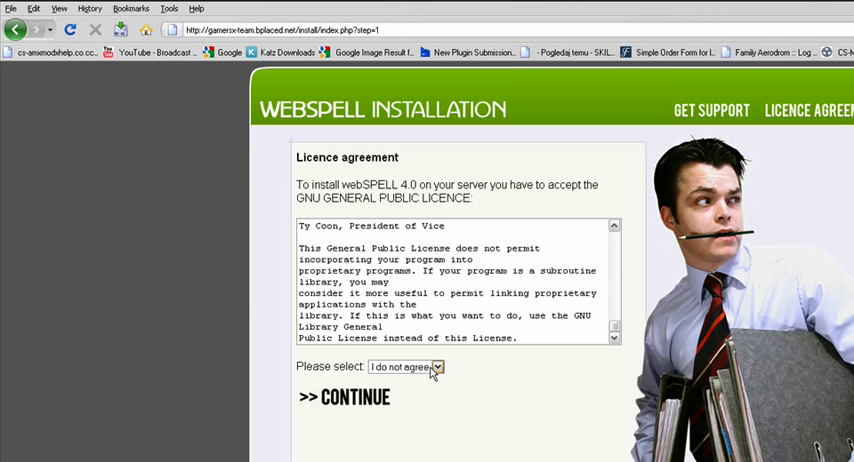
{"action": "left_click", "coordinate": [340, 396]}
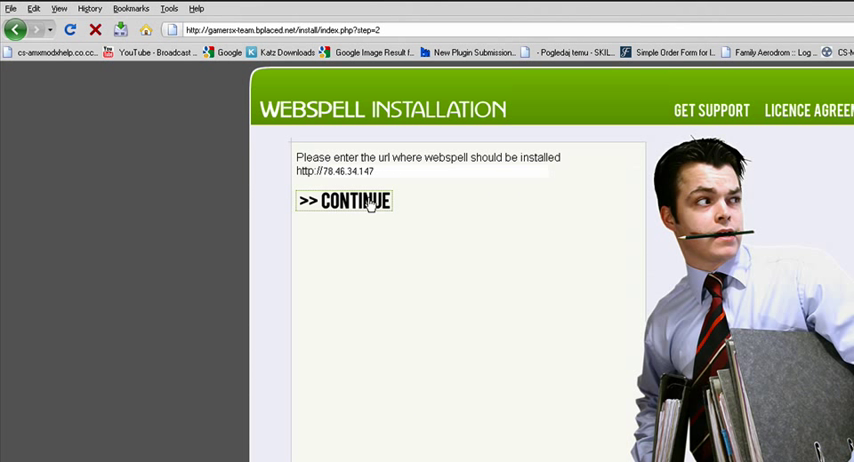
{"action": "left_click", "coordinate": [344, 200]}
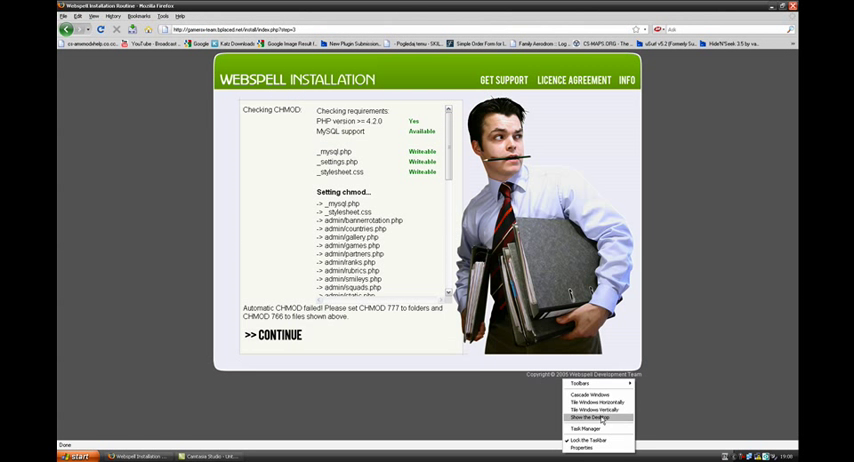
{"action": "left_click", "coordinate": [592, 420]}
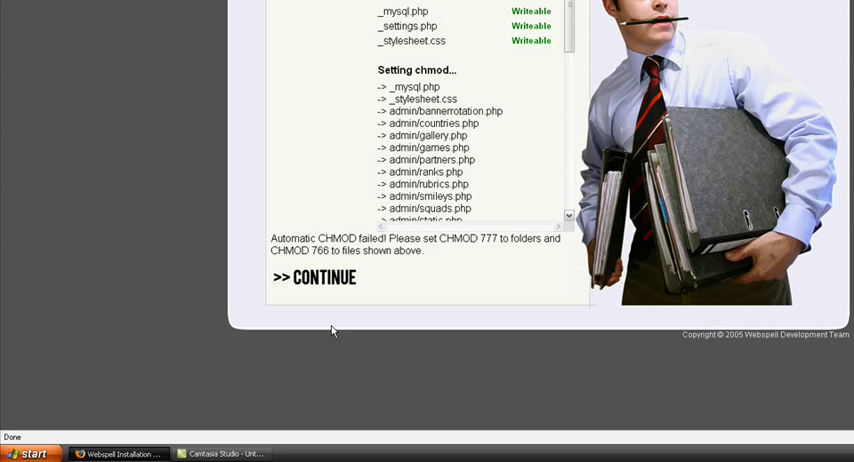
{"action": "mouse_move", "coordinate": [472, 290]}
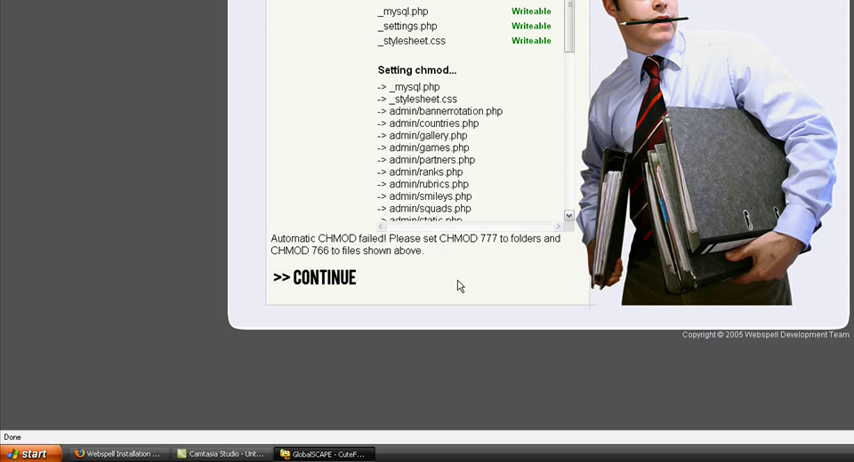
{"action": "mouse_move", "coordinate": [458, 382]}
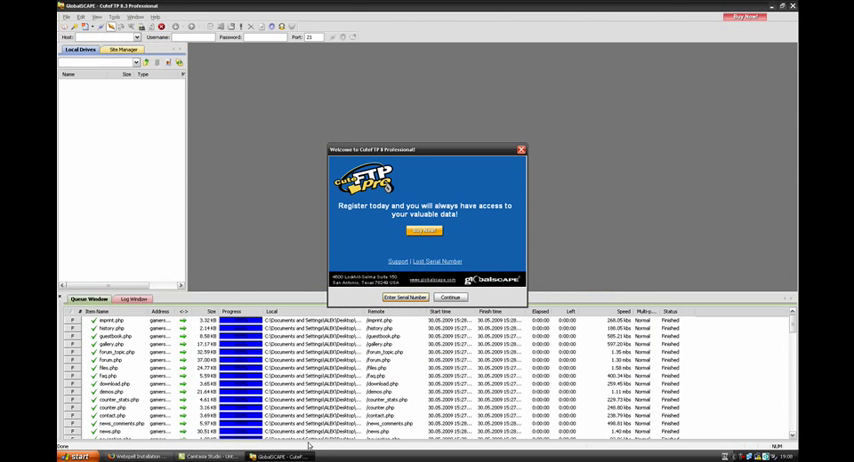
Dismiss the registration reminder and connect to the clan site's saved host.
{"action": "left_click", "coordinate": [520, 146]}
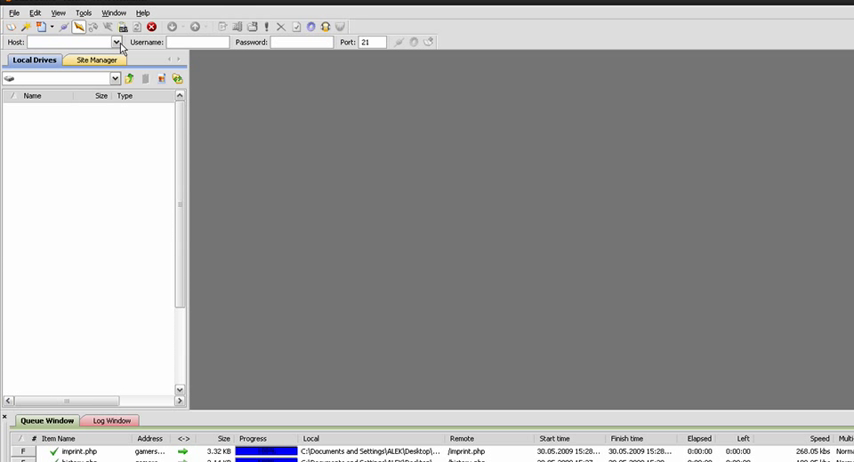
{"action": "left_click", "coordinate": [116, 44]}
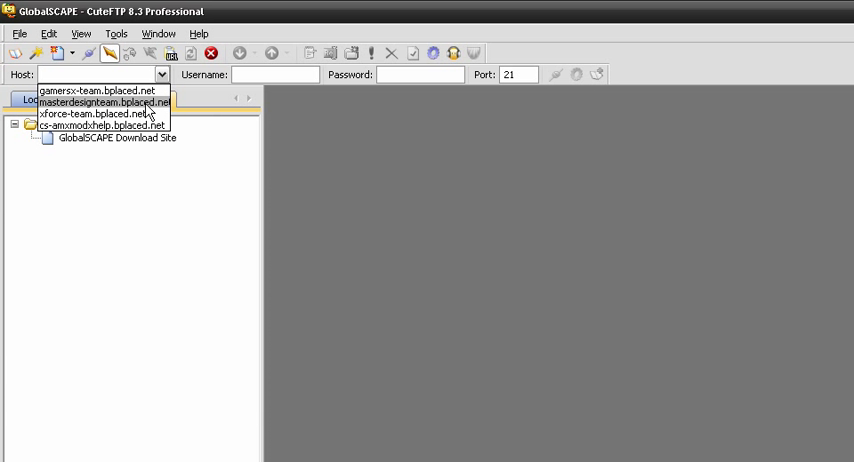
{"action": "left_click", "coordinate": [90, 90]}
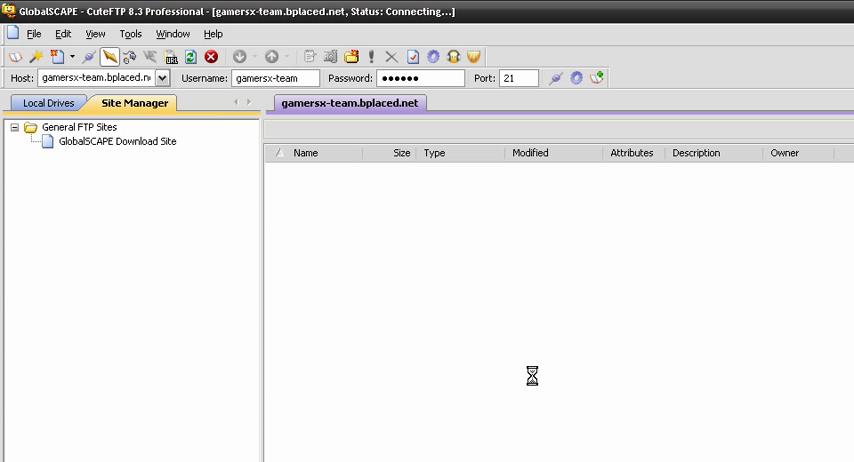
{"action": "left_click", "coordinate": [48, 104]}
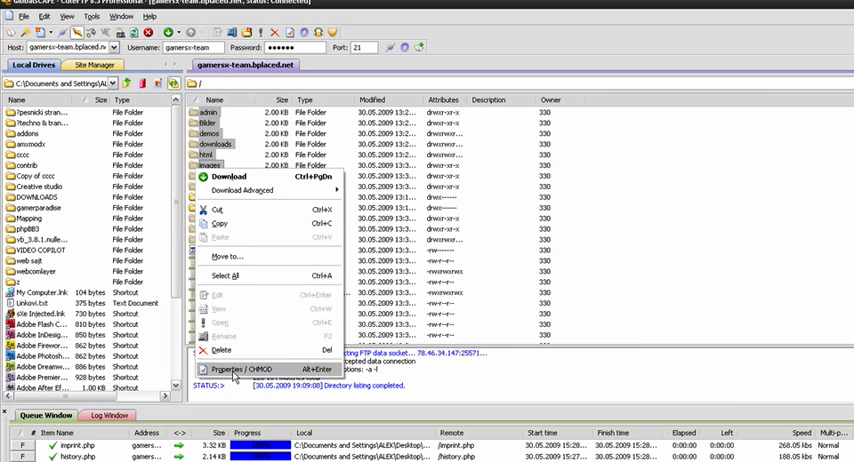
Apply permission 777 to all selected remote files and folders via Properties/CHMOD.
{"action": "left_click", "coordinate": [242, 364]}
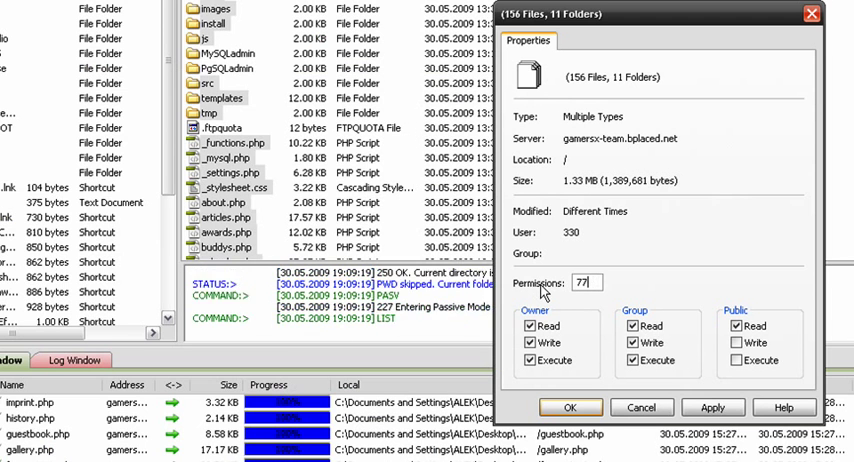
{"action": "left_click", "coordinate": [712, 408]}
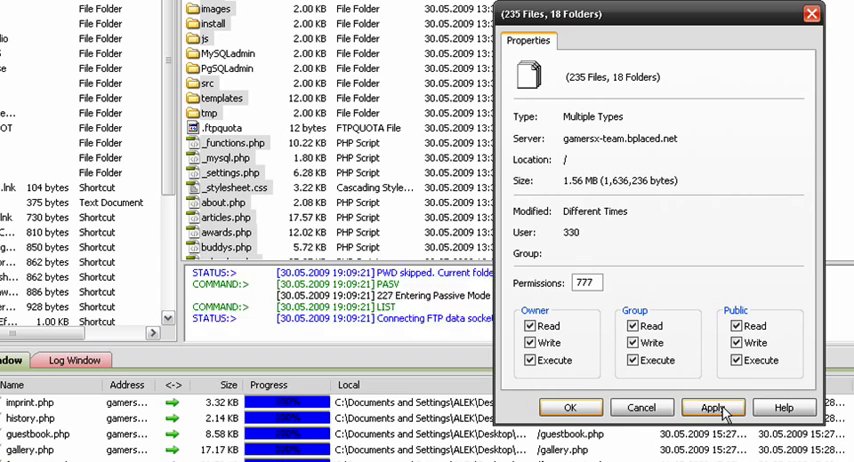
{"action": "left_click", "coordinate": [724, 408]}
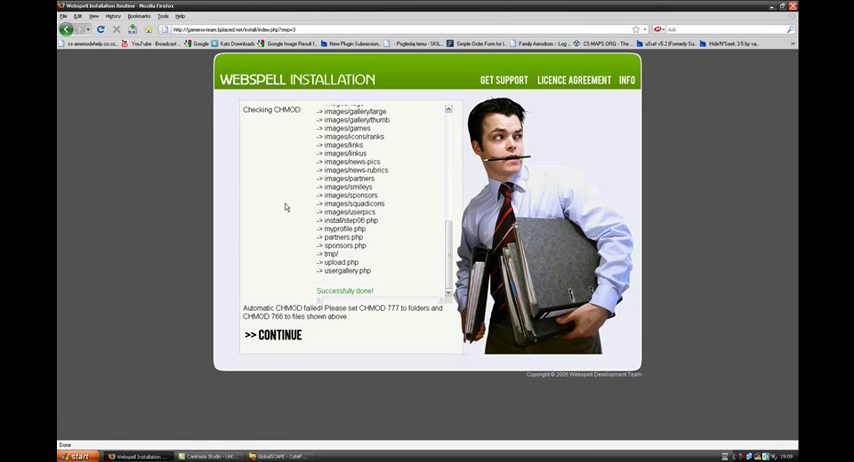
Choose 'No update / New installation' and continue to the MySQL database configuration form.
{"action": "left_click", "coordinate": [276, 340]}
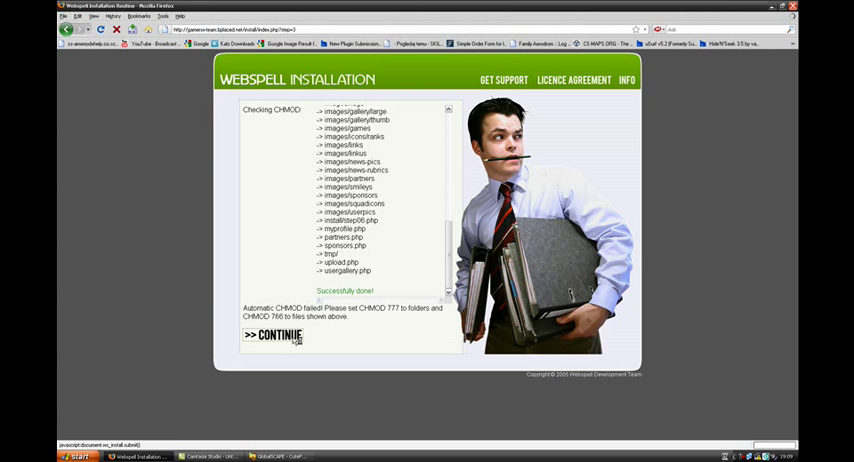
{"action": "left_click", "coordinate": [272, 336]}
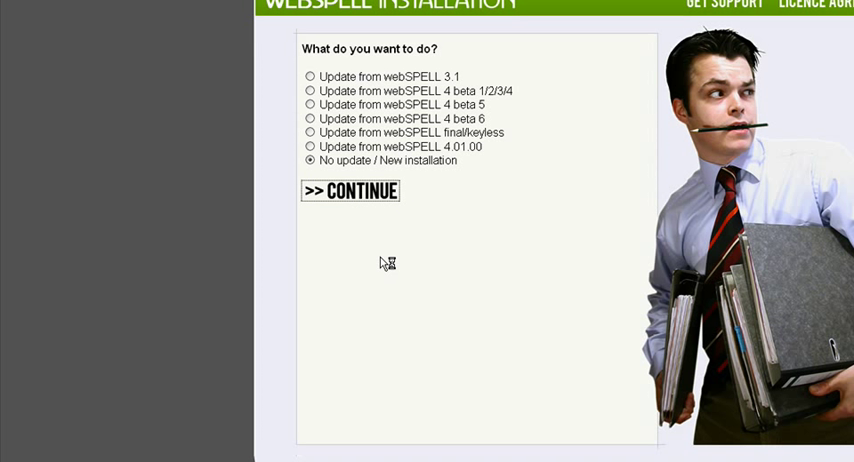
{"action": "left_click", "coordinate": [350, 192]}
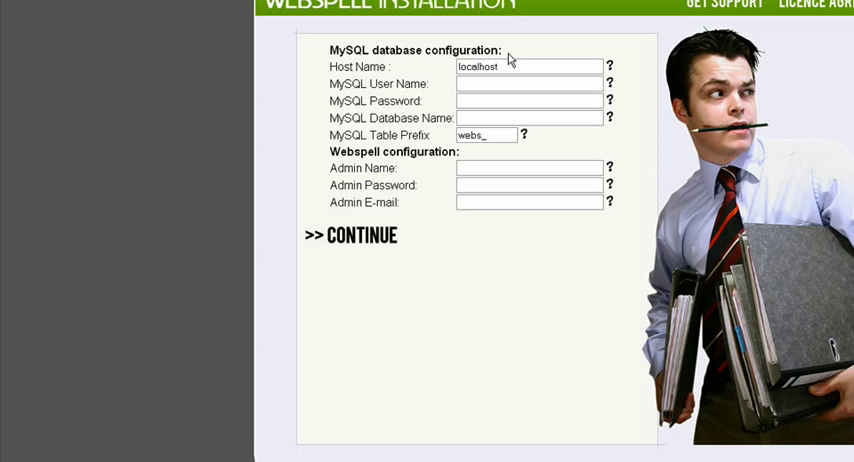
Enter MySQL user gamersx-team, its password, database gamersx-team and table prefix cms_.
{"action": "left_click", "coordinate": [524, 84]}
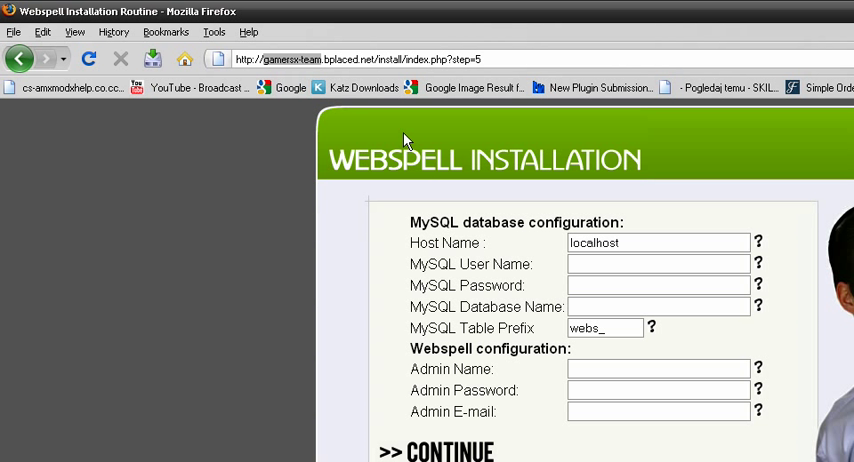
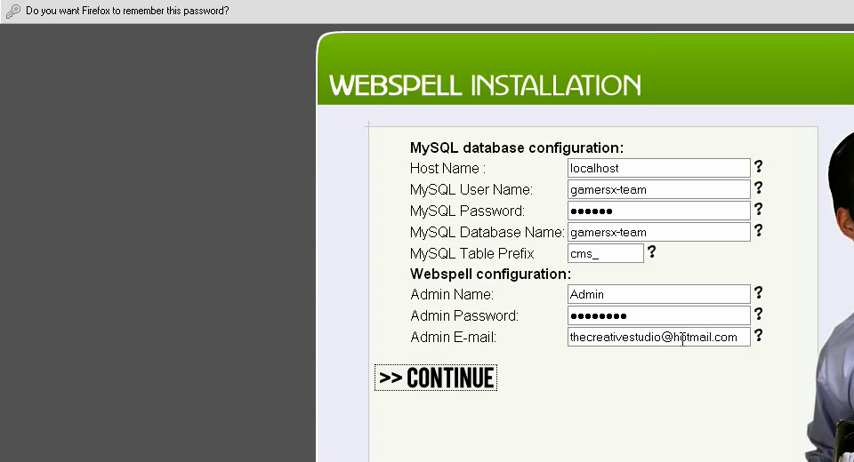
{"action": "left_click", "coordinate": [436, 380]}
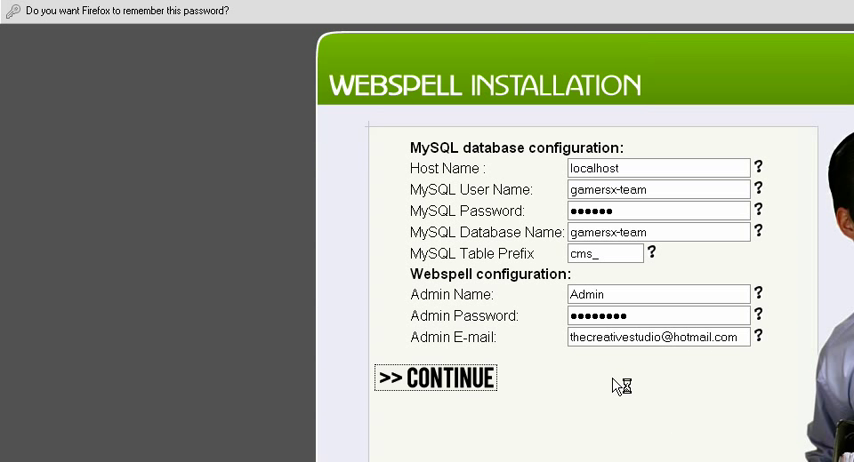
Run the installation, then in CuteFTP start the requested clean-up on the uploaded site files.
{"action": "left_click", "coordinate": [436, 380]}
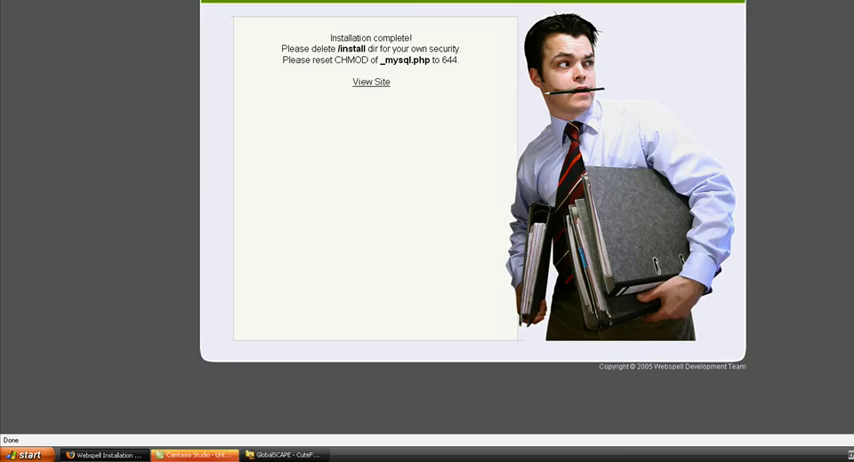
{"action": "left_click", "coordinate": [284, 456]}
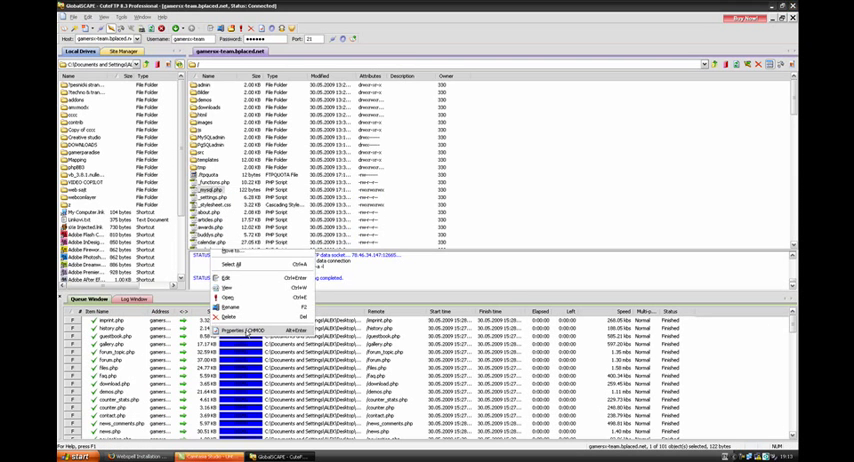
{"action": "left_click", "coordinate": [228, 324]}
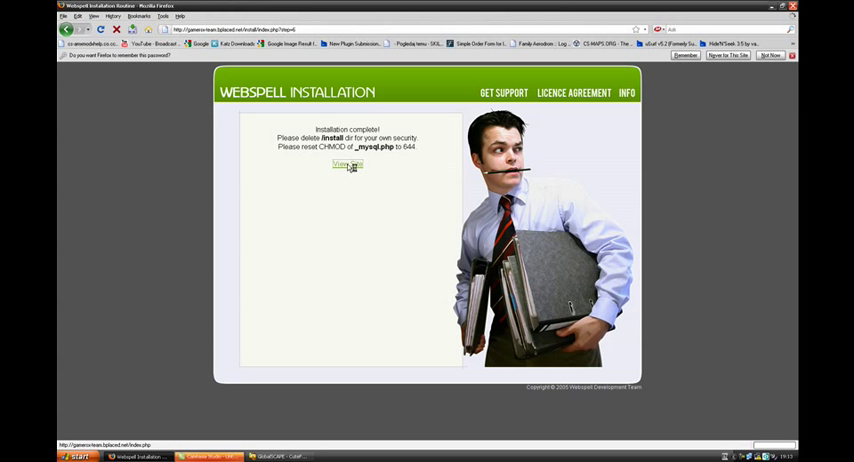
Follow the 'View Site' link so the new clan homepage loads with its default template.
{"action": "left_click", "coordinate": [344, 170]}
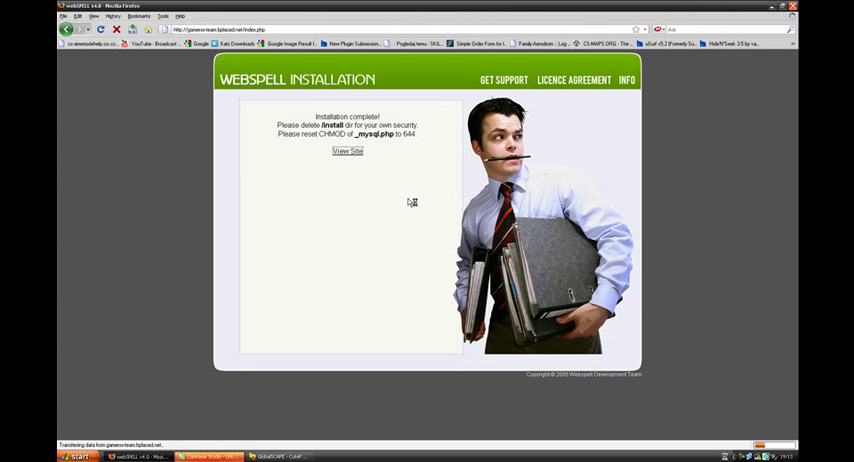
{"action": "left_click", "coordinate": [348, 152]}
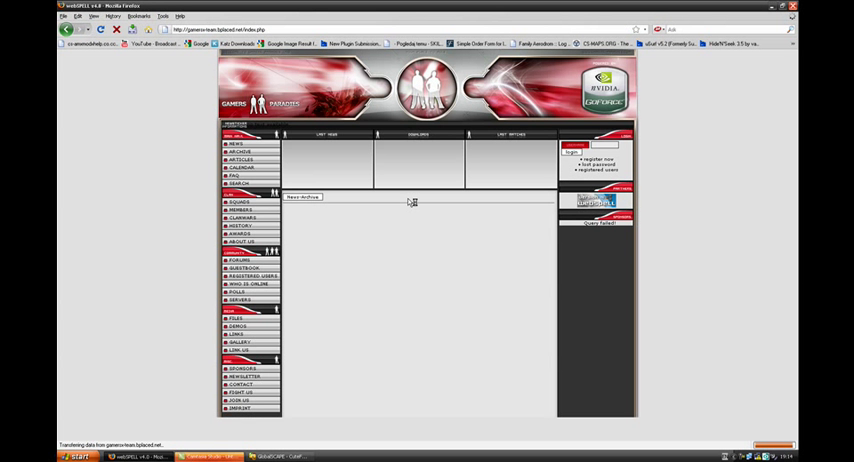